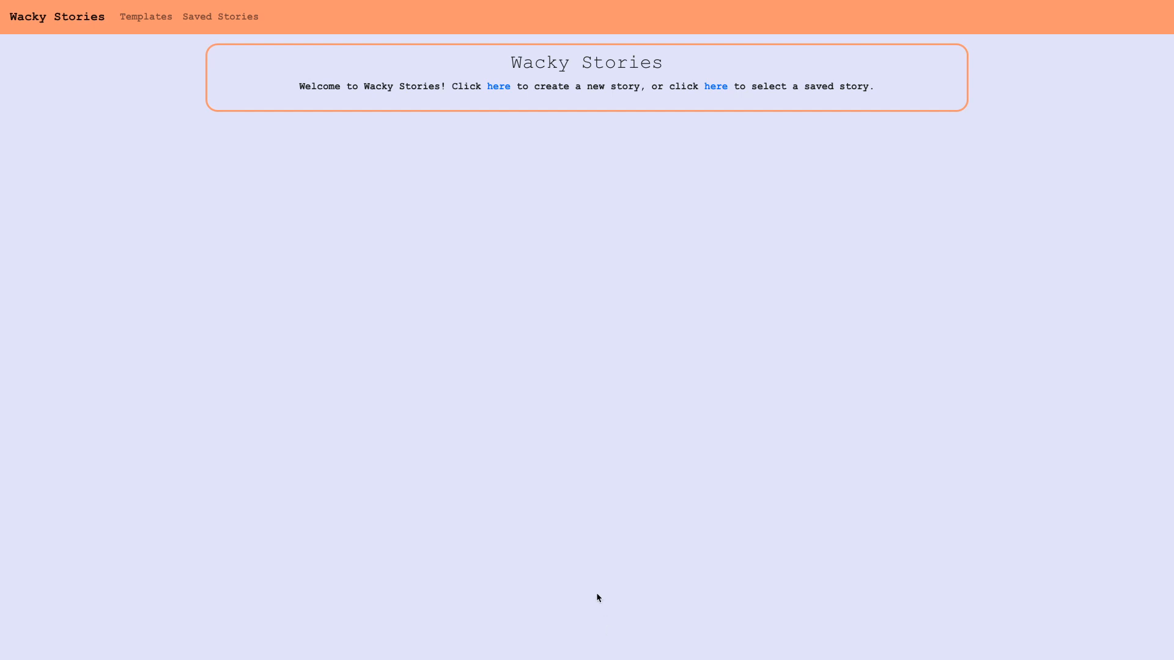
pyautogui.moveTo(493, 440)
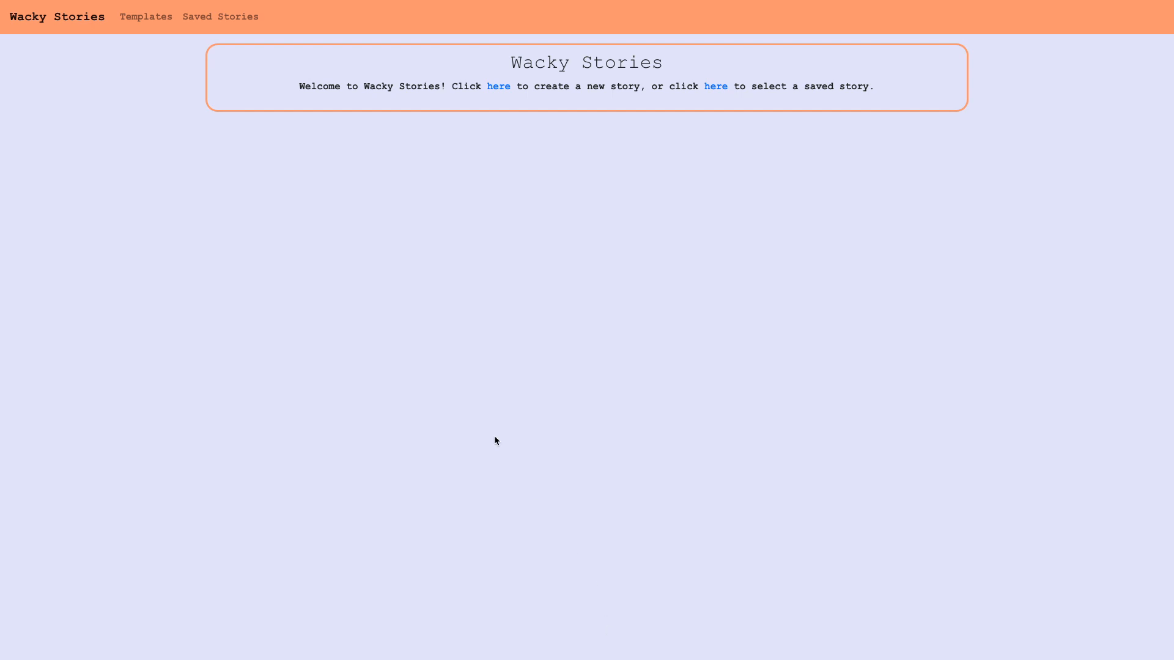
pyautogui.moveTo(327, 134)
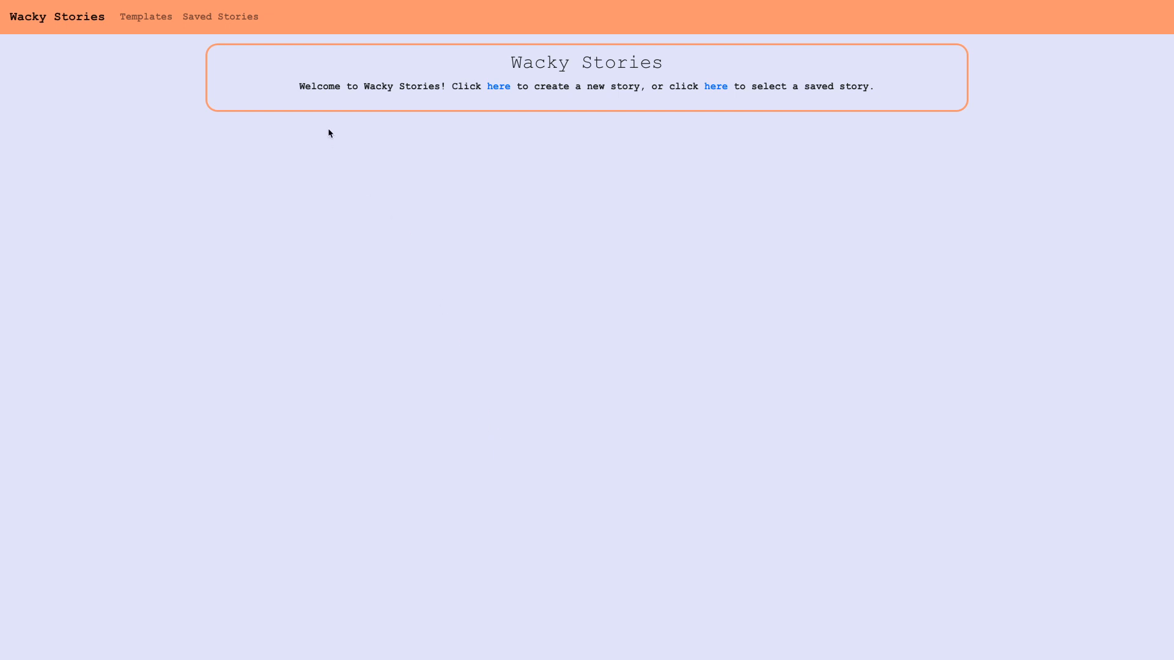
pyautogui.moveTo(207, 20)
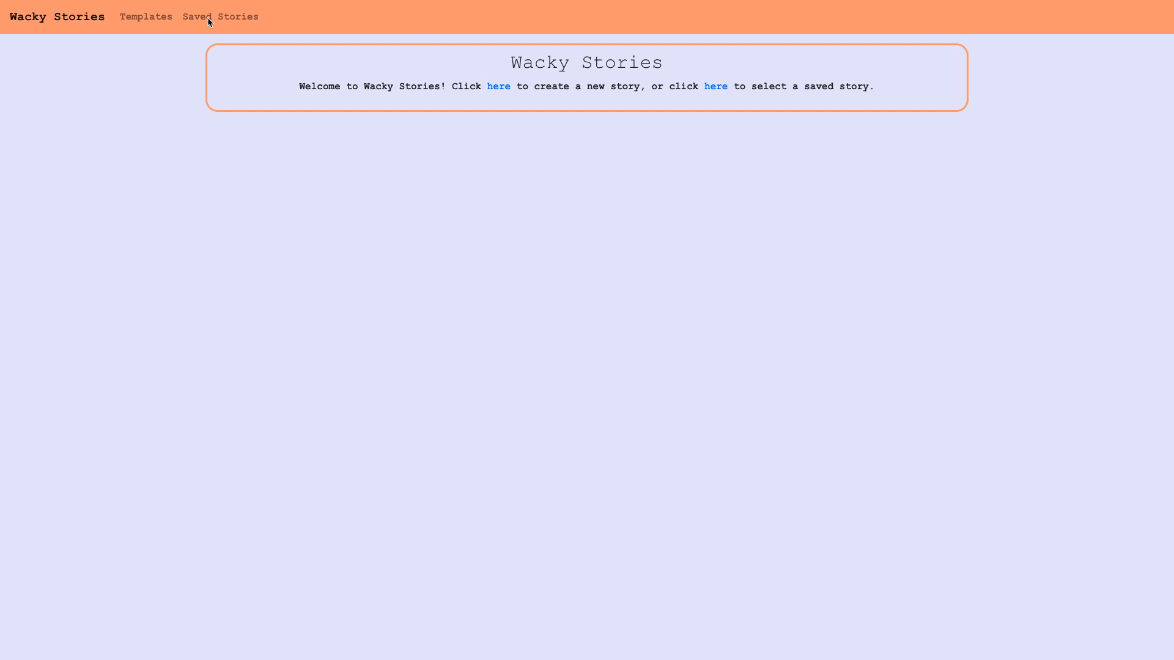
pyautogui.moveTo(222, 16)
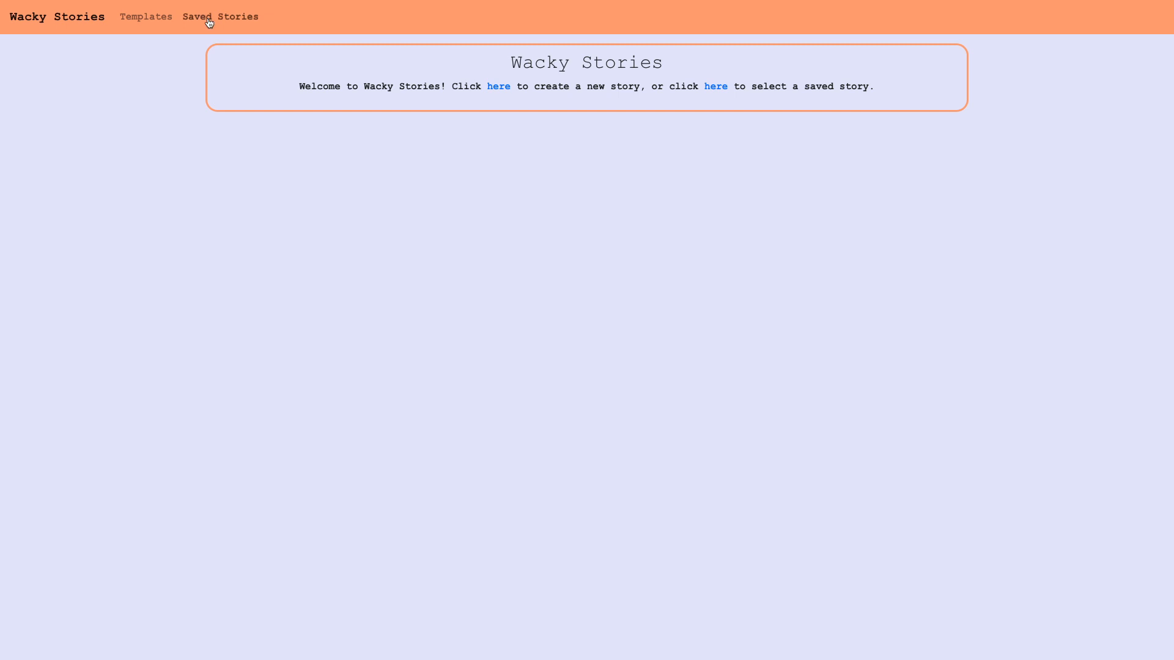
# Step: Read the saved 'Scary Foxes' story, then go back to the saved-story chooser
pyautogui.click(219, 15)
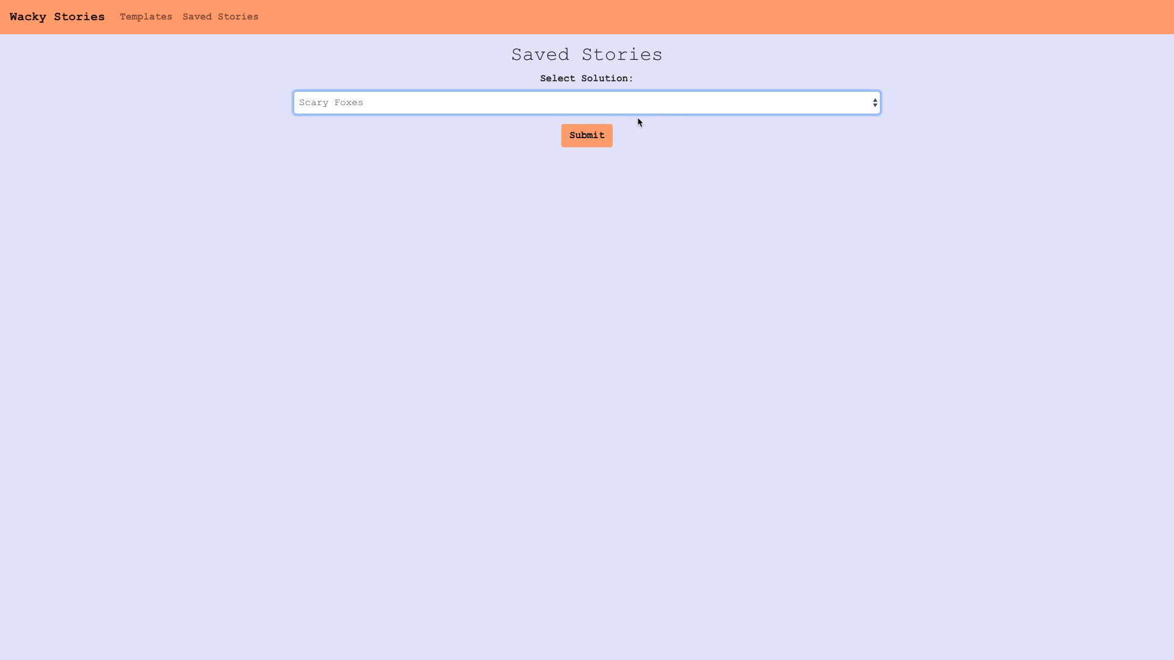
pyautogui.click(585, 136)
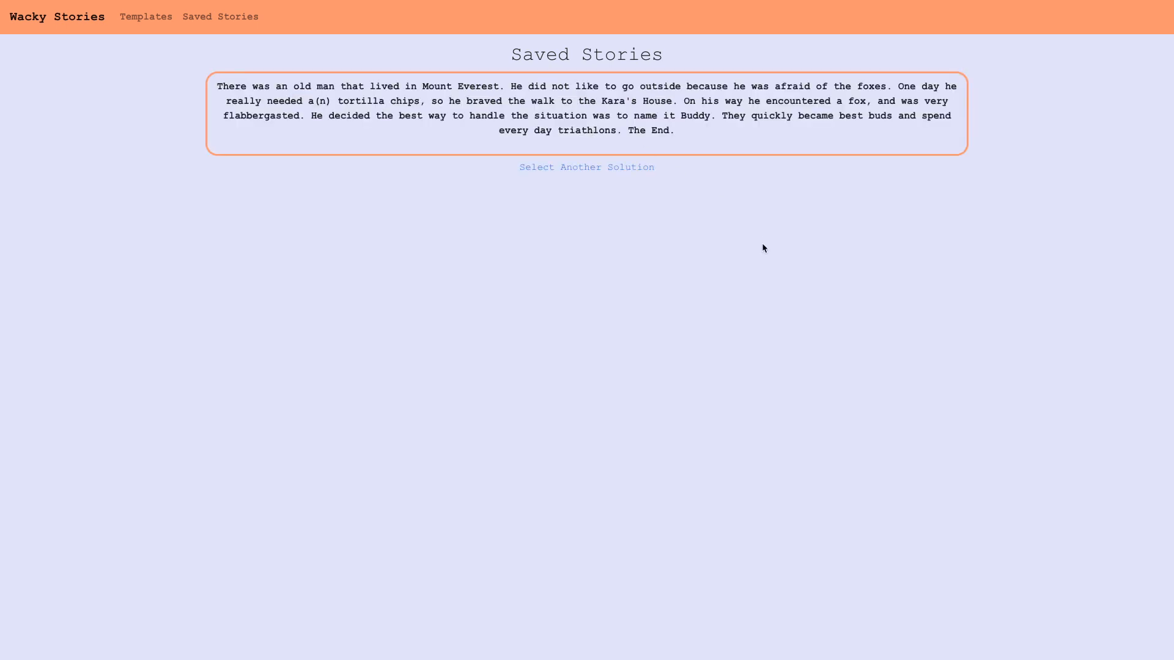
pyautogui.moveTo(708, 209)
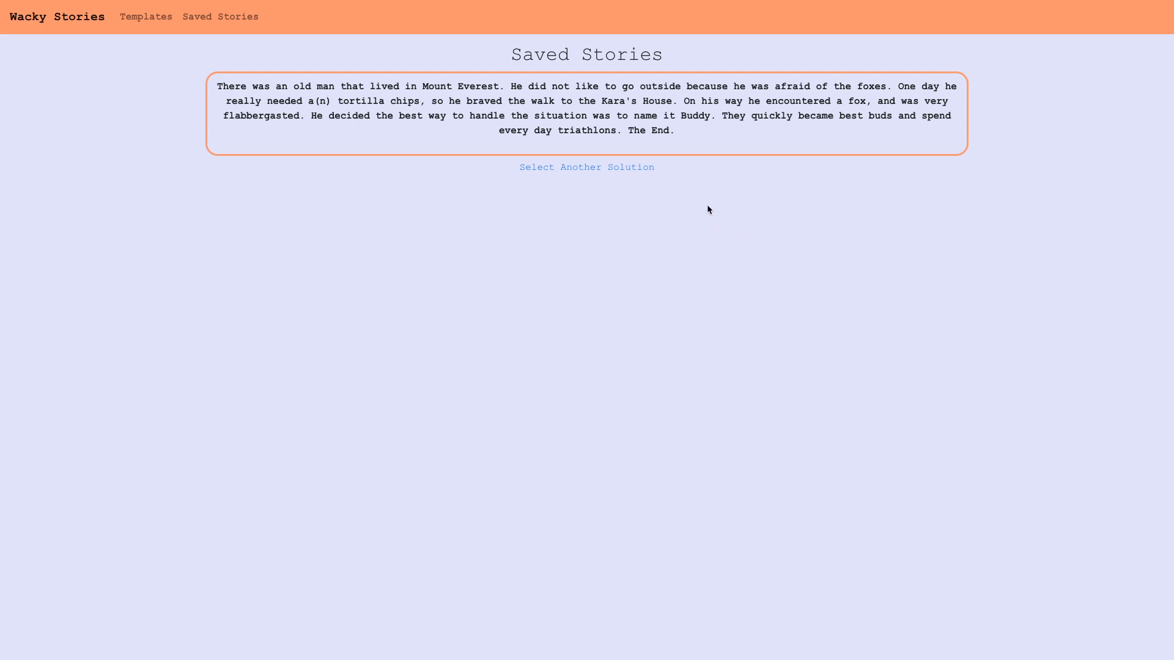
pyautogui.moveTo(586, 167)
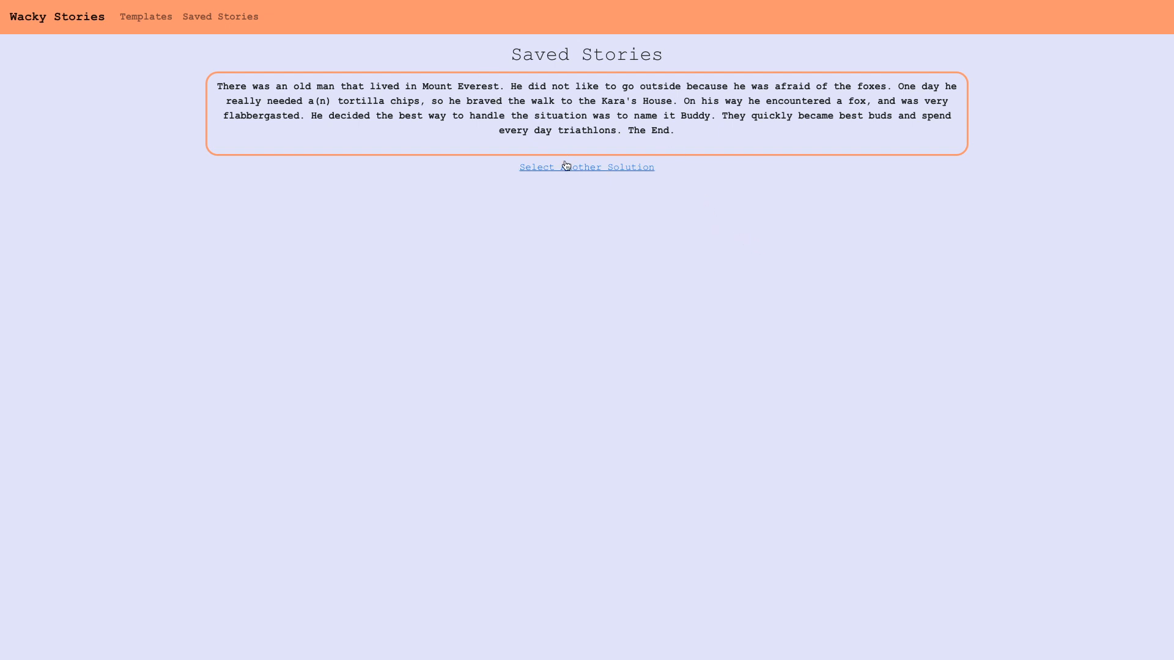
pyautogui.click(586, 166)
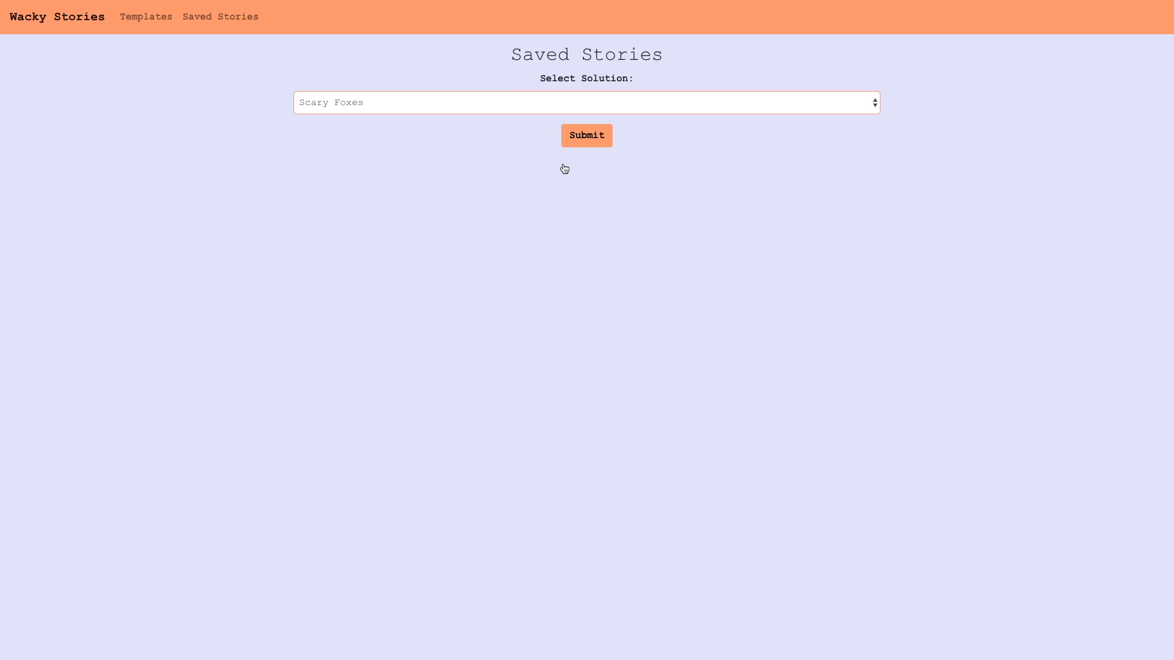
# Step: Begin a new story using the 'Overcoming Fear' template's blank word form
pyautogui.click(145, 16)
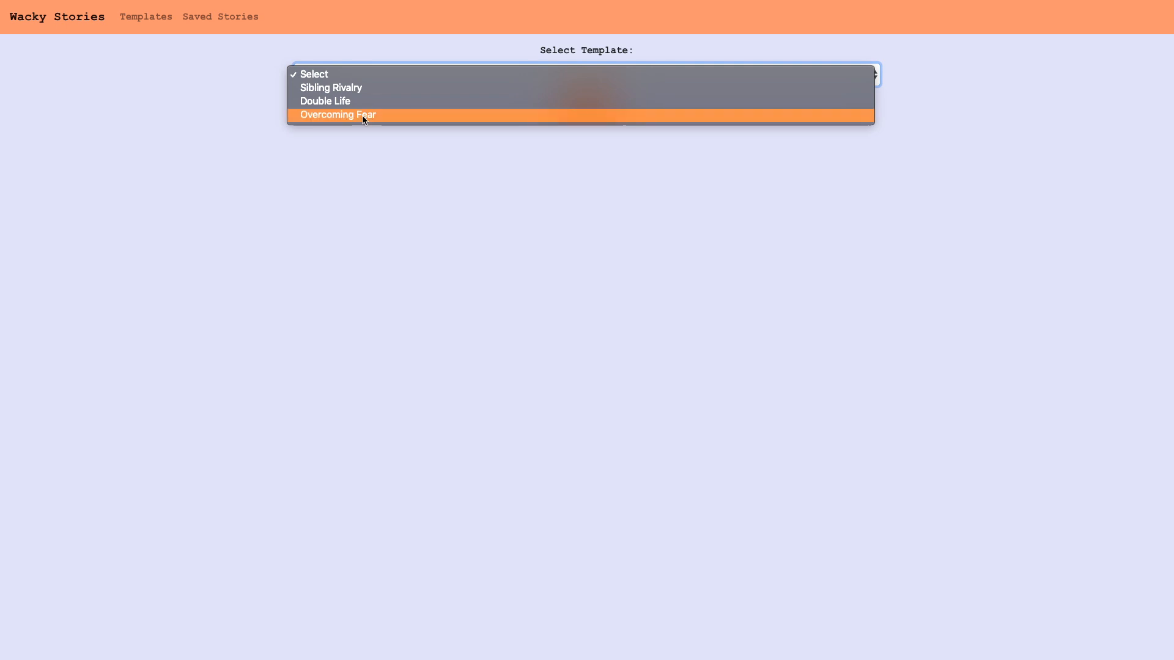
pyautogui.click(337, 115)
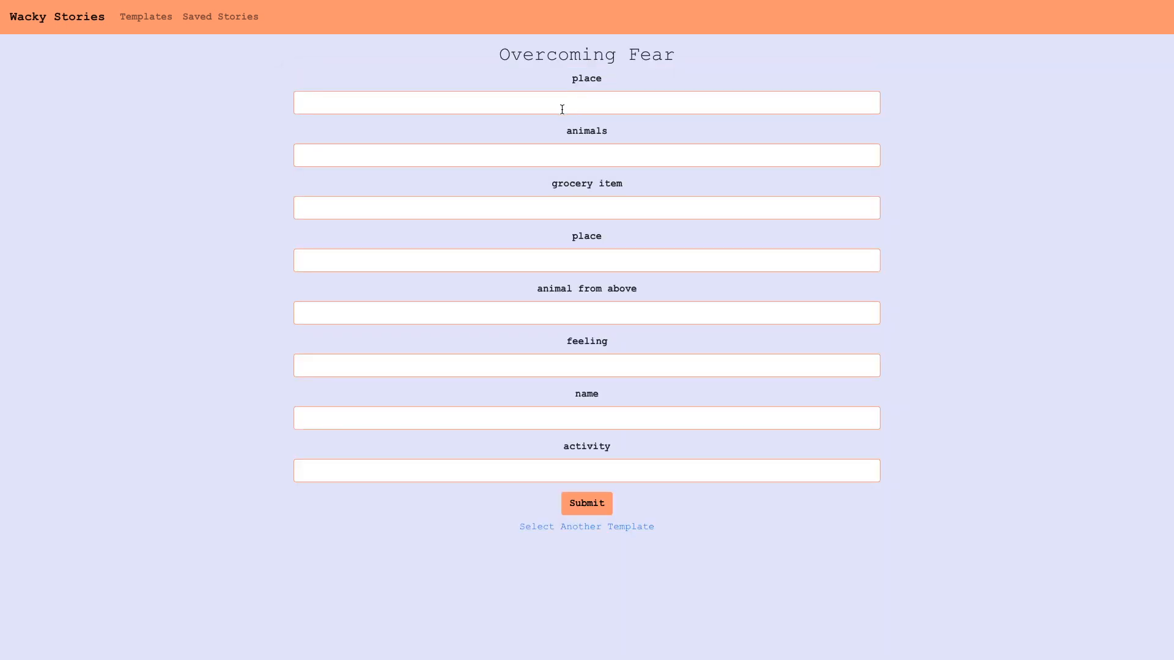
# Step: Enter the eight words: Australia, geese, egg, McDonald's, goose, ecstatic, Ron, skiing
pyautogui.click(586, 502)
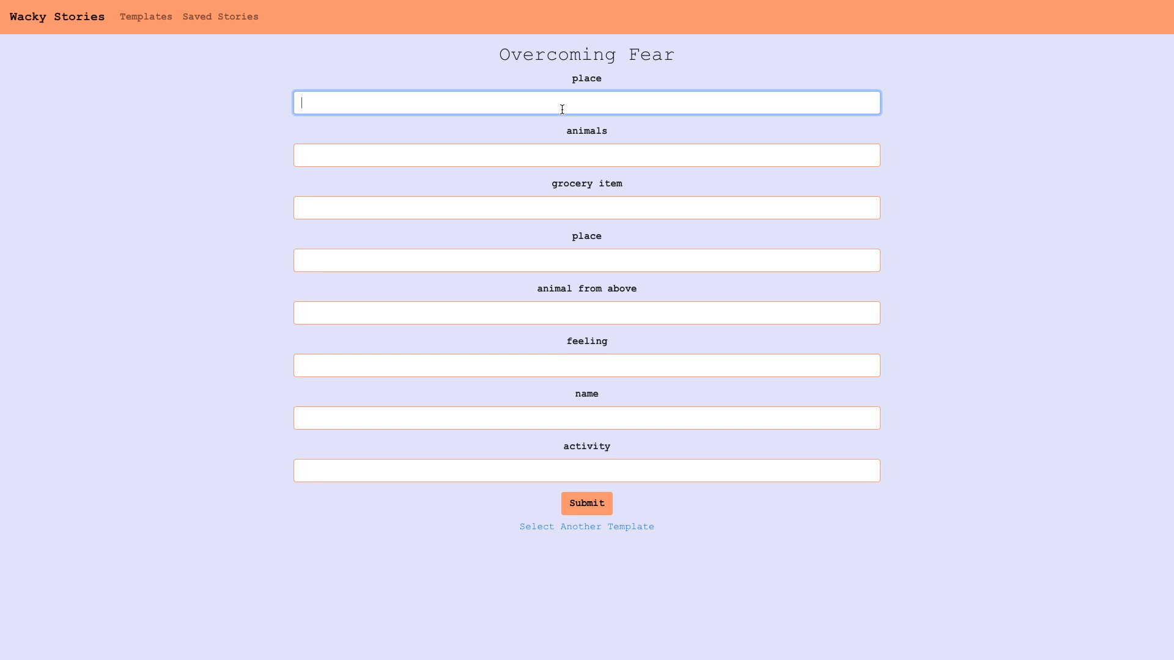
pyautogui.write('Australia')
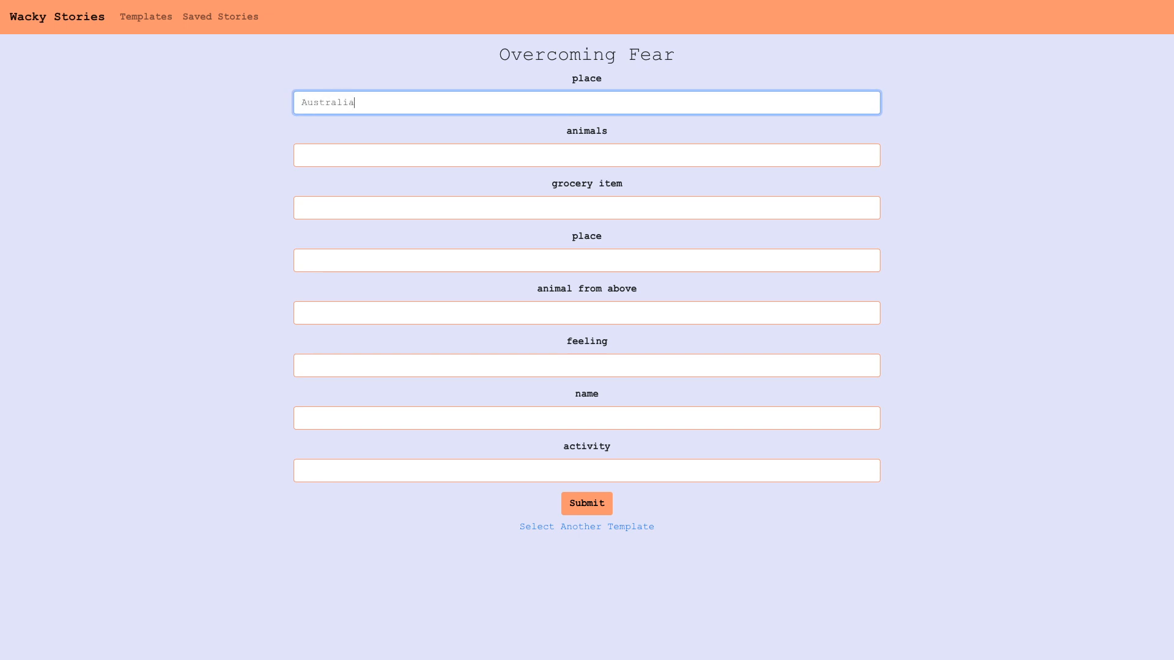
pyautogui.write('geese')
pyautogui.click(587, 208)
pyautogui.write('egg')
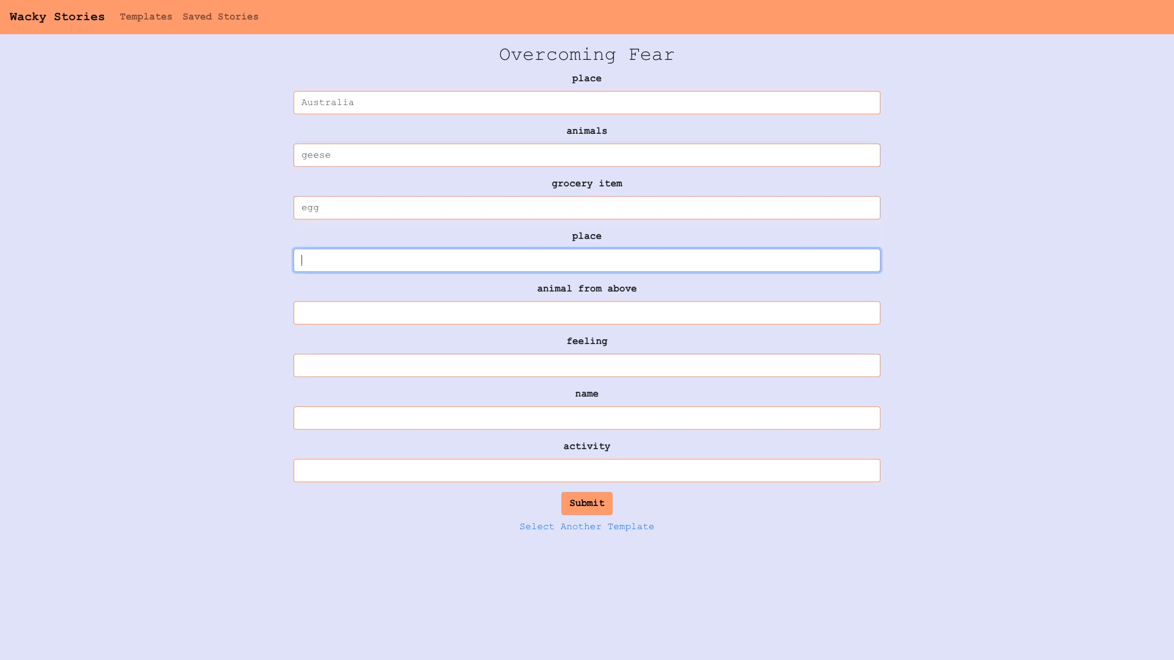
pyautogui.write("McDonald's")
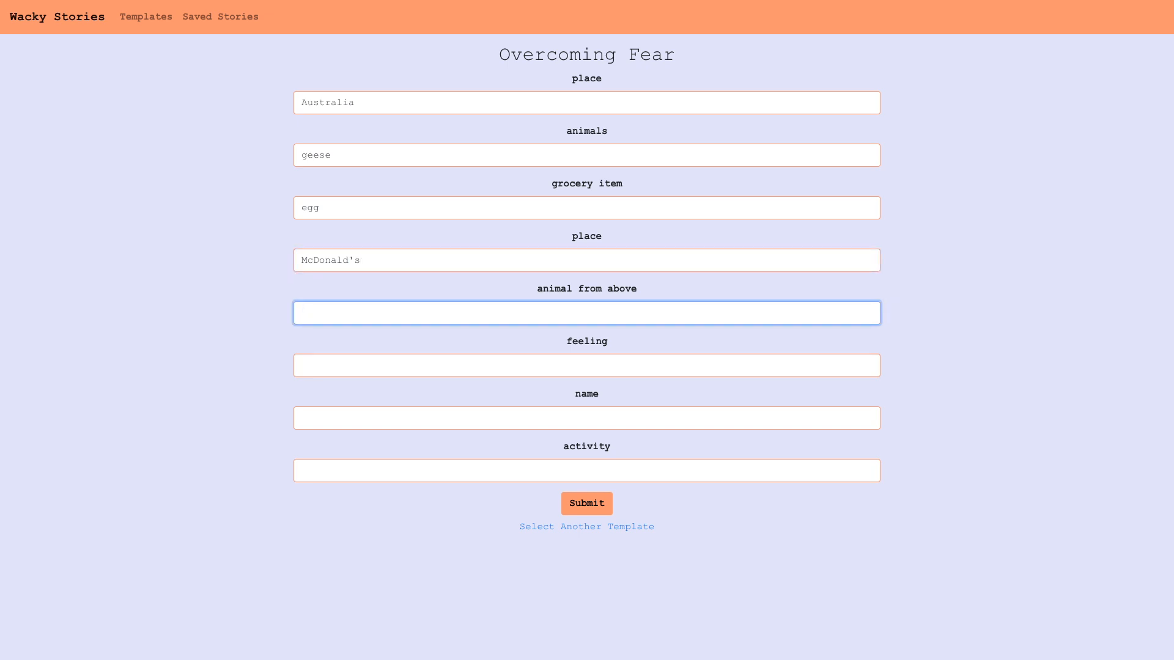
pyautogui.write('goose')
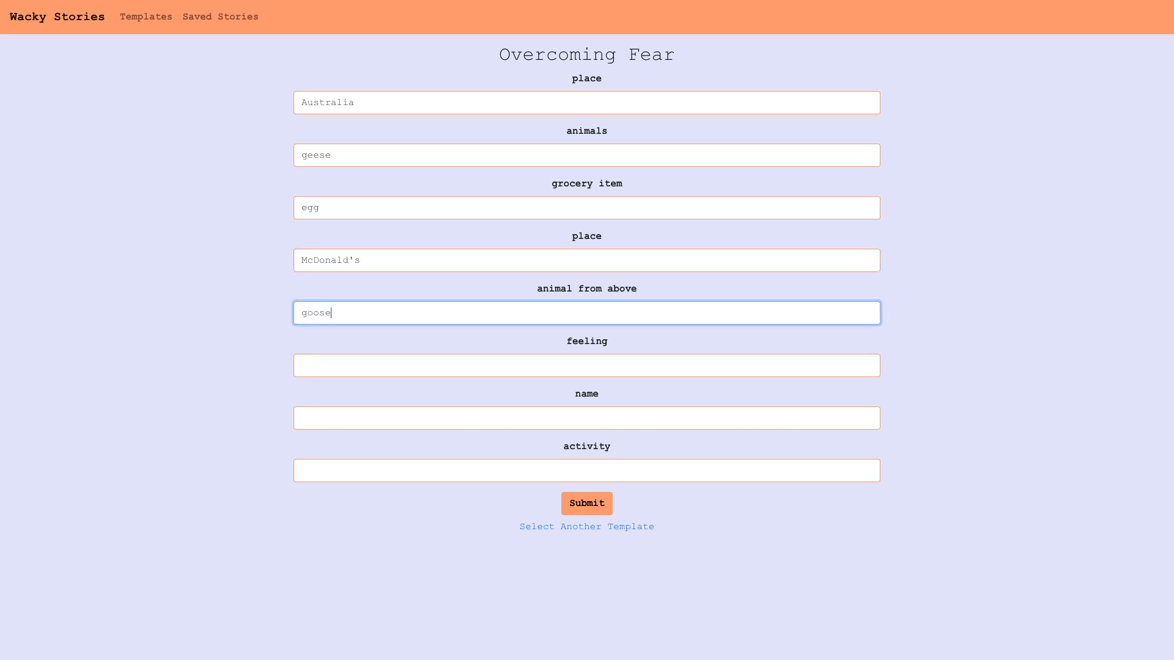
pyautogui.write('ecstatic')
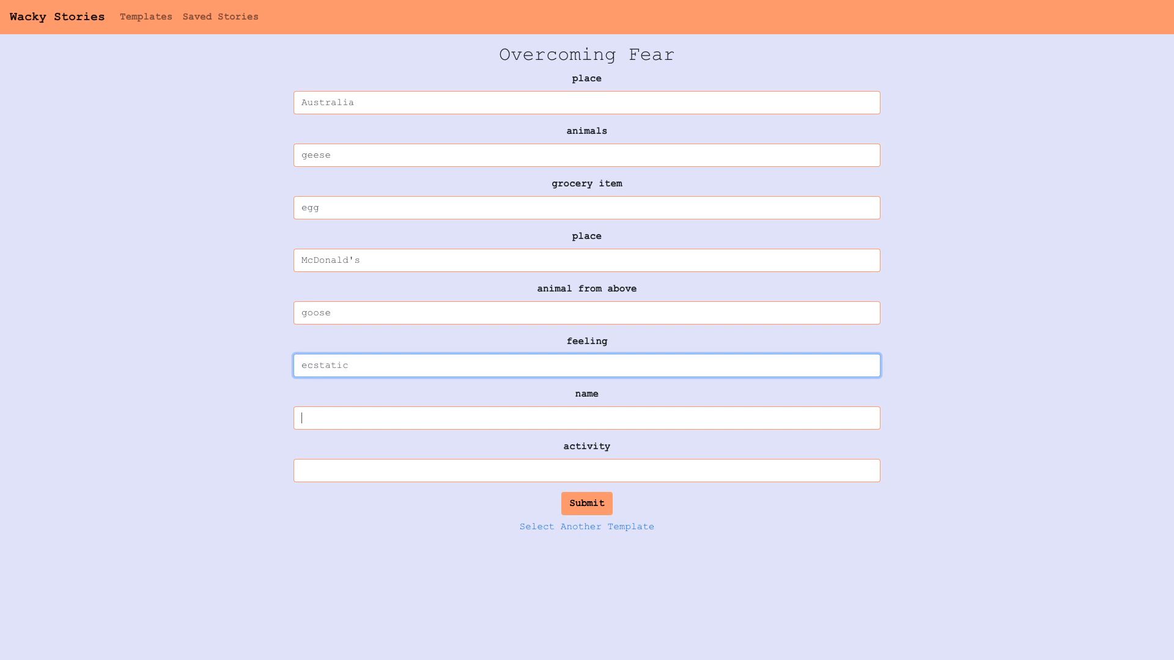
pyautogui.write('Ron')
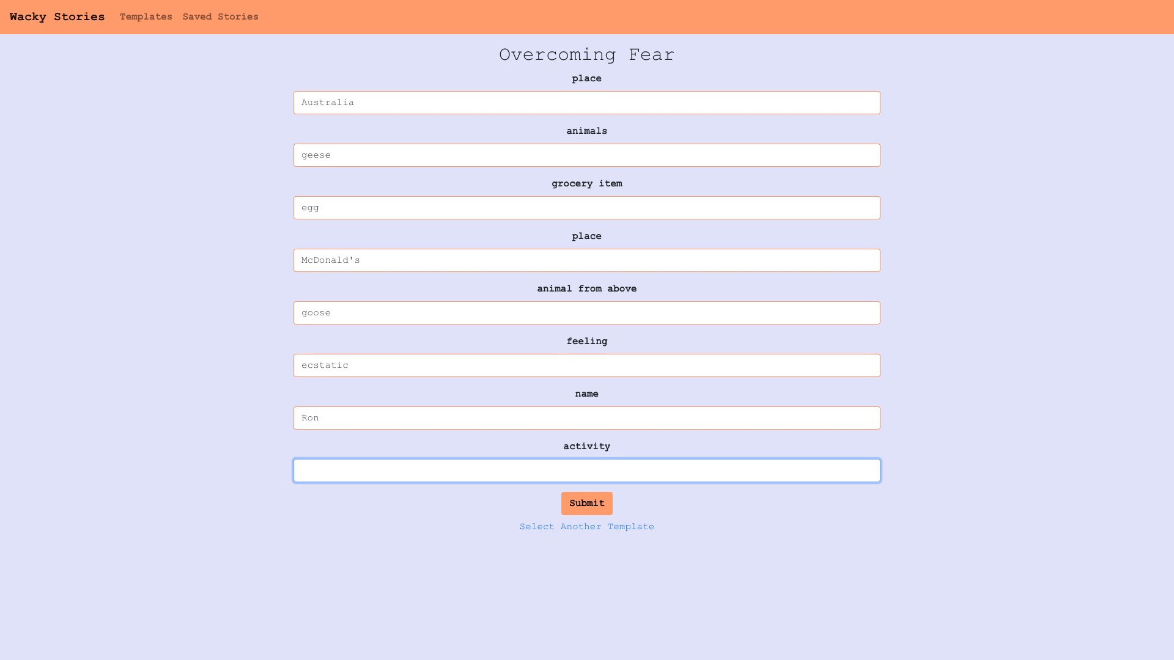
pyautogui.write('skiing')
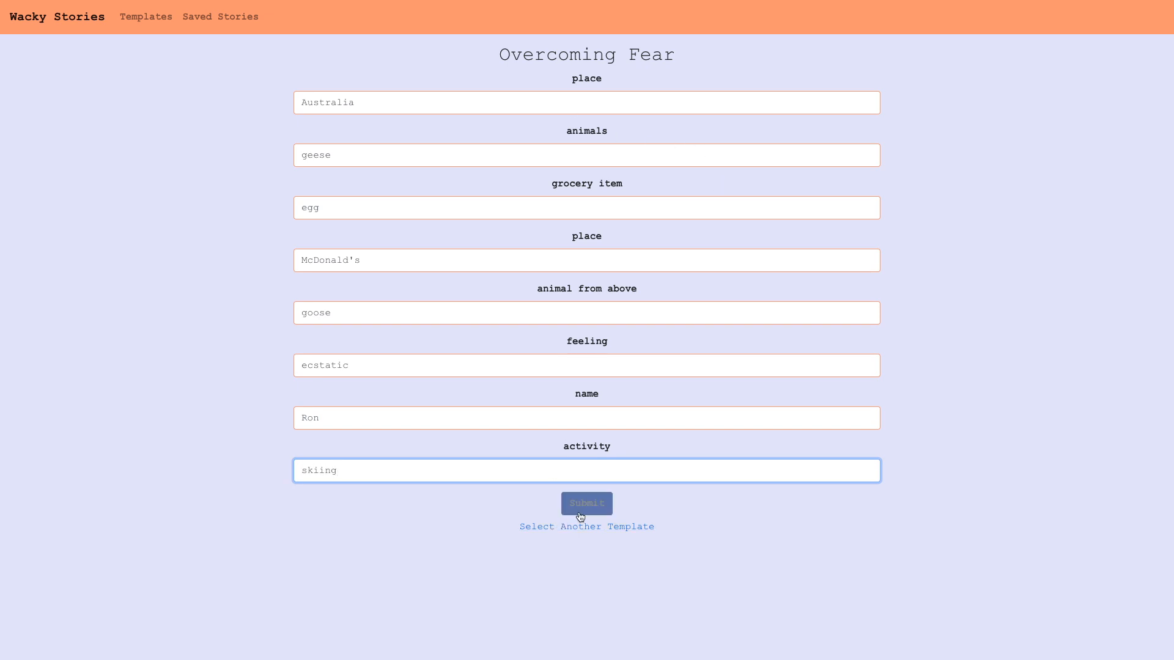
# Step: Generate the finished Overcoming Fear story and move into its Title field
pyautogui.click(586, 502)
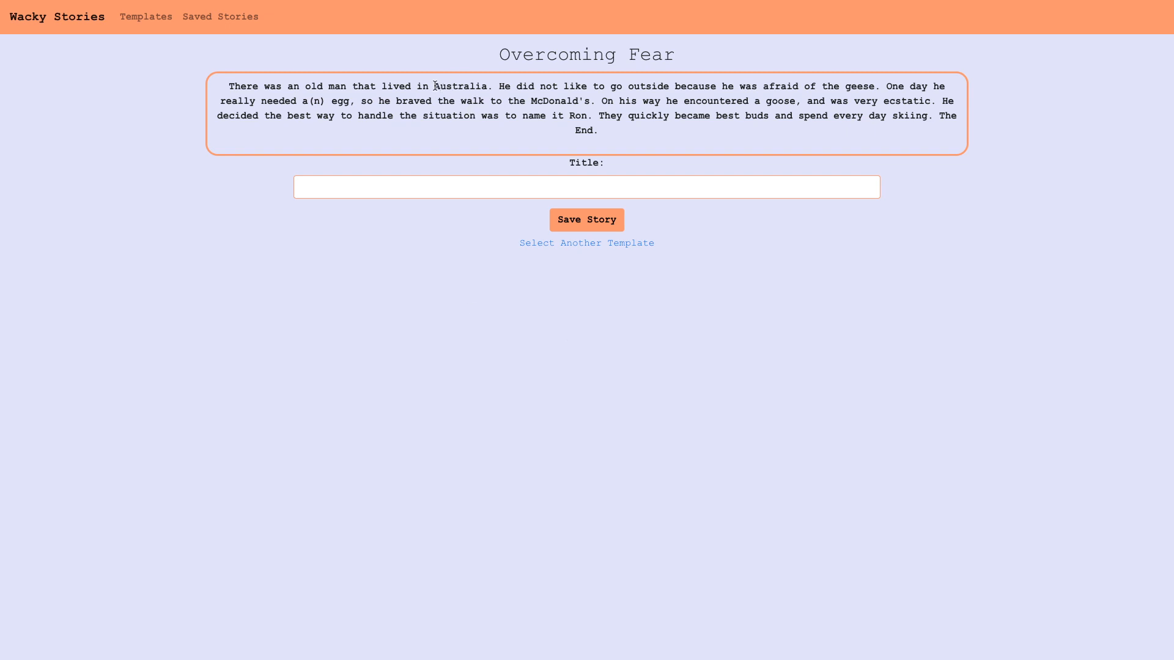
pyautogui.doubleClick(459, 85)
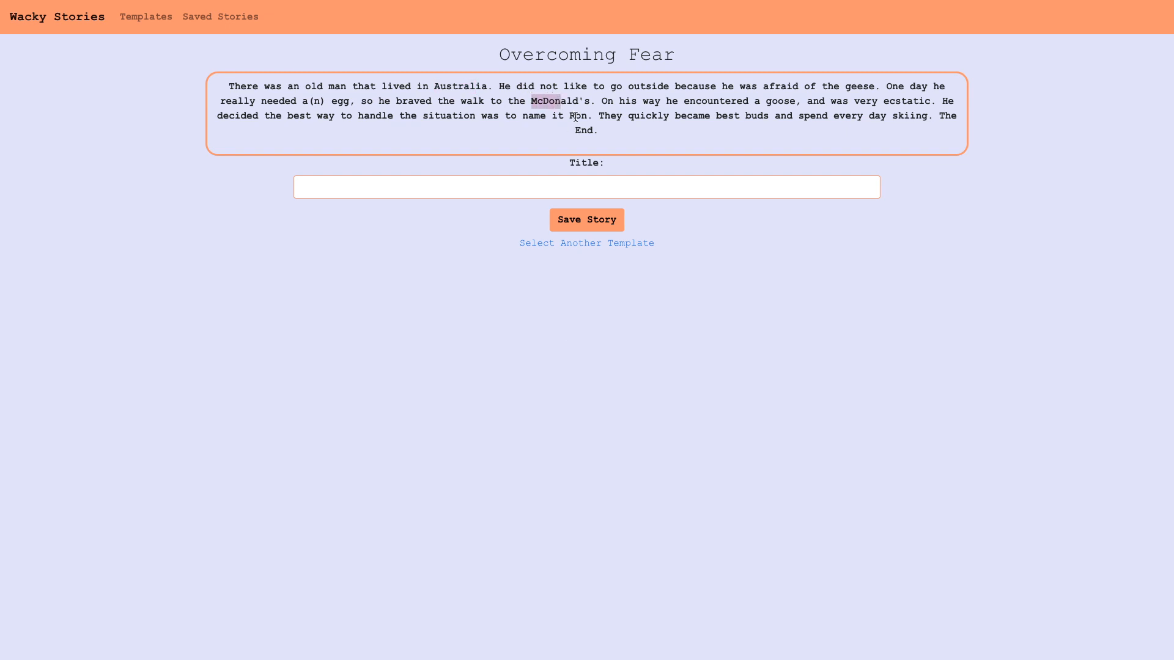
pyautogui.moveTo(493, 361)
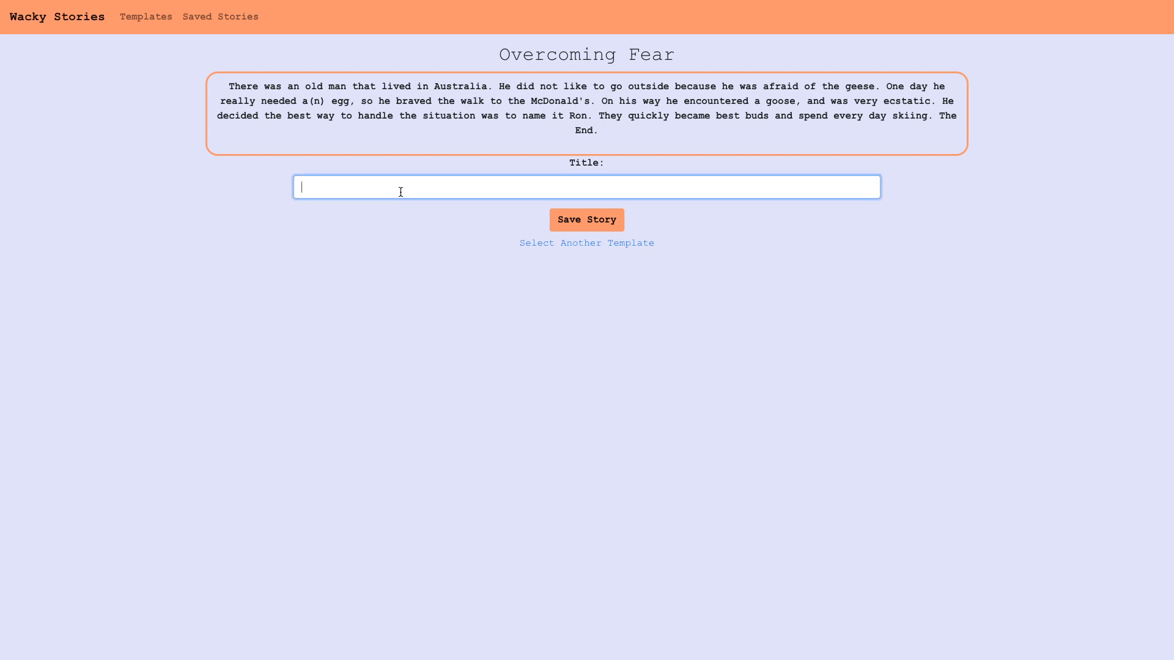
# Step: Title the story 'Australian Geese', save it and acknowledge the Saved! alert
pyautogui.write('Austrail')
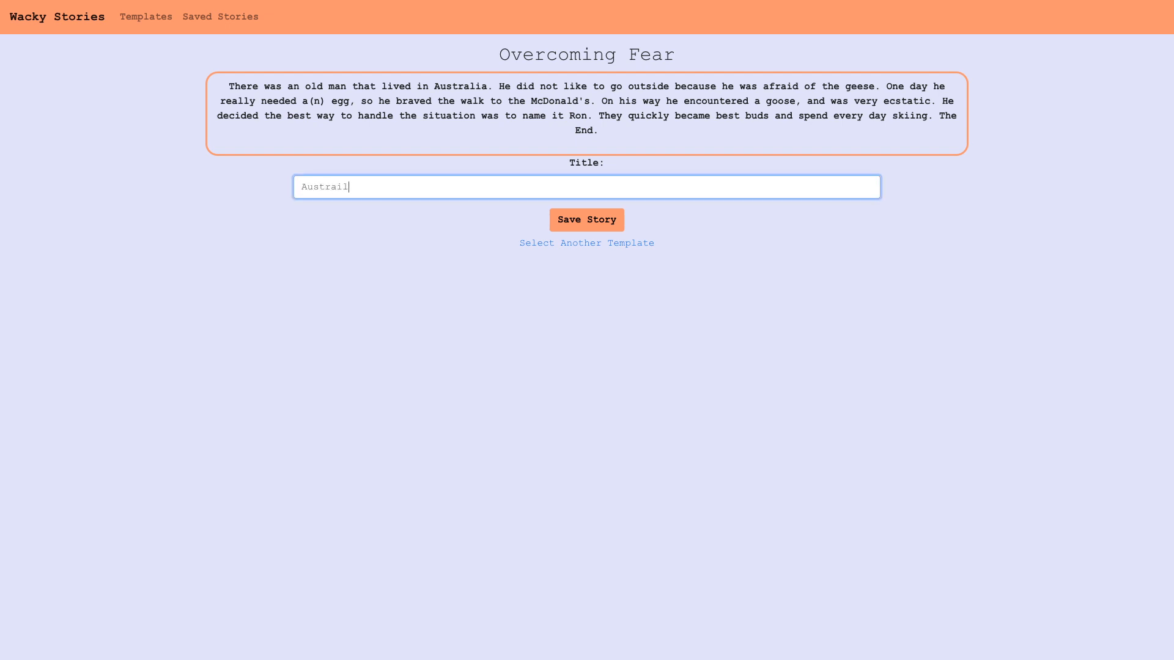
pyautogui.write('Australian Gee')
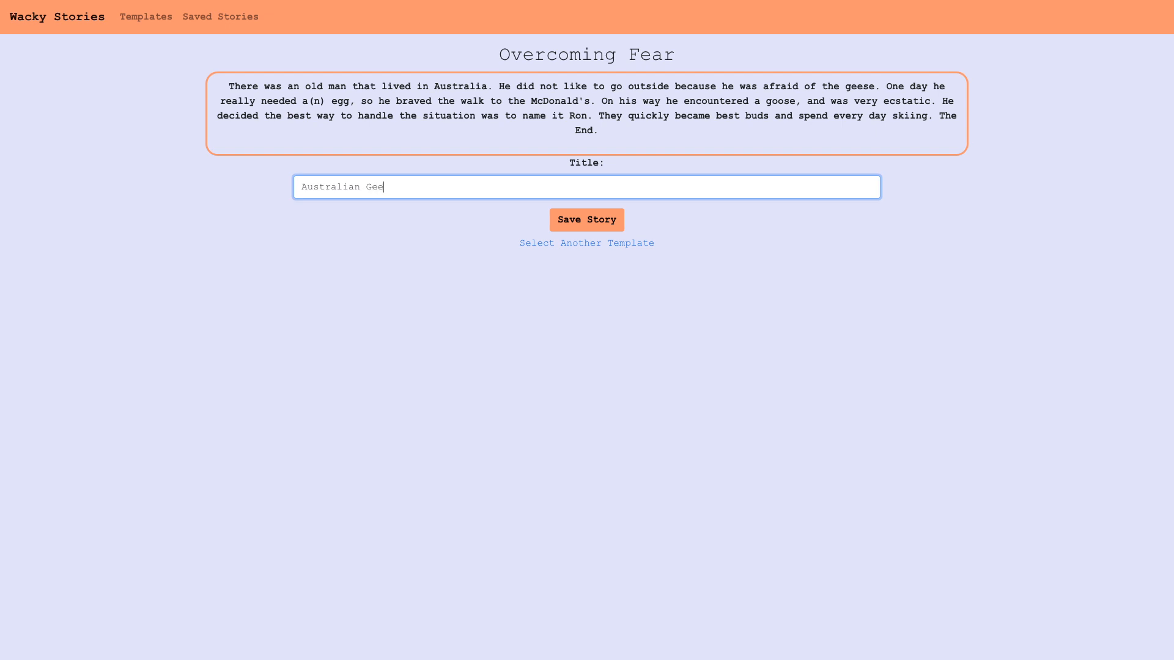
pyautogui.click(585, 219)
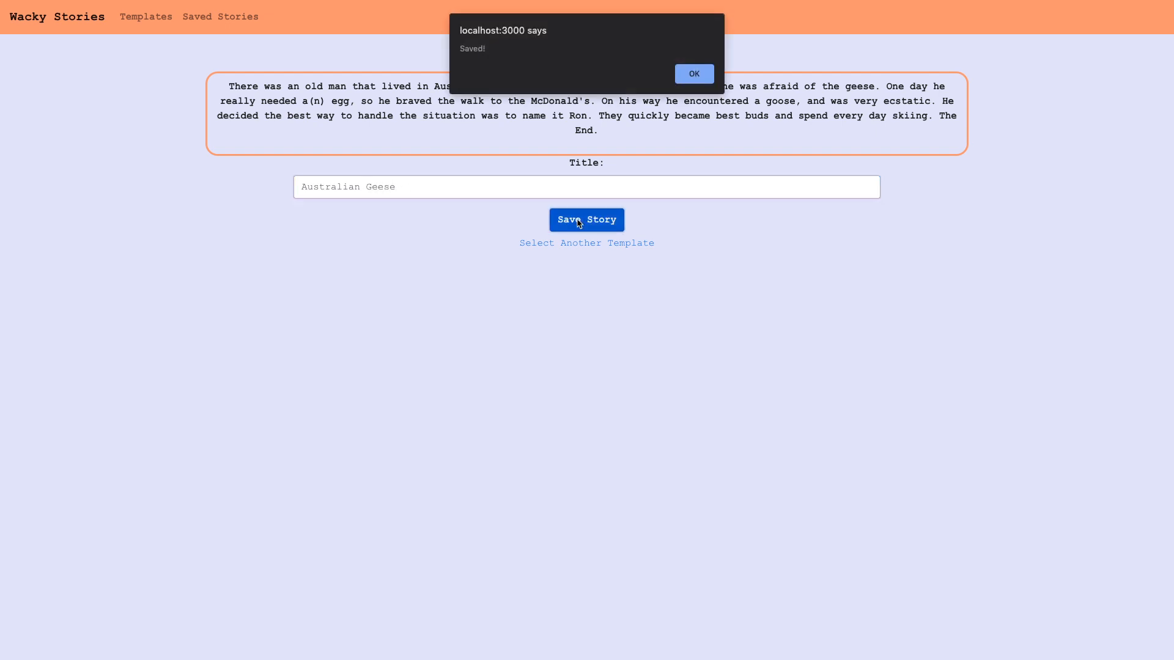
pyautogui.click(692, 73)
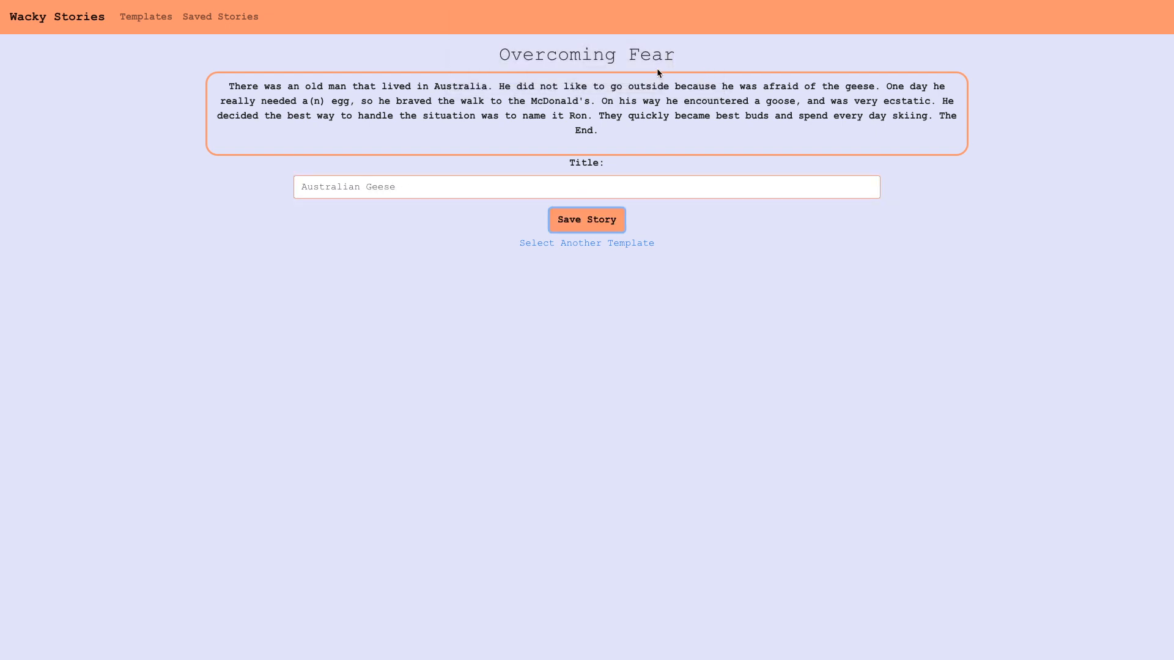
# Step: View 'Australian Geese' from the Select Solution list in Saved Stories
pyautogui.click(220, 16)
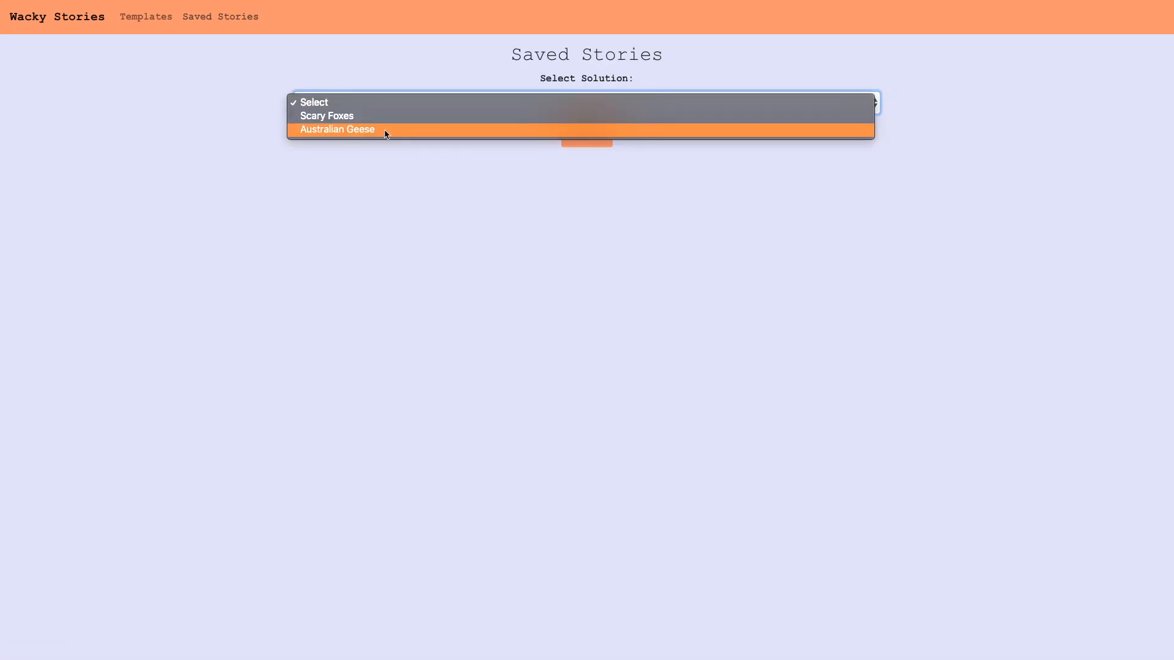
pyautogui.click(338, 128)
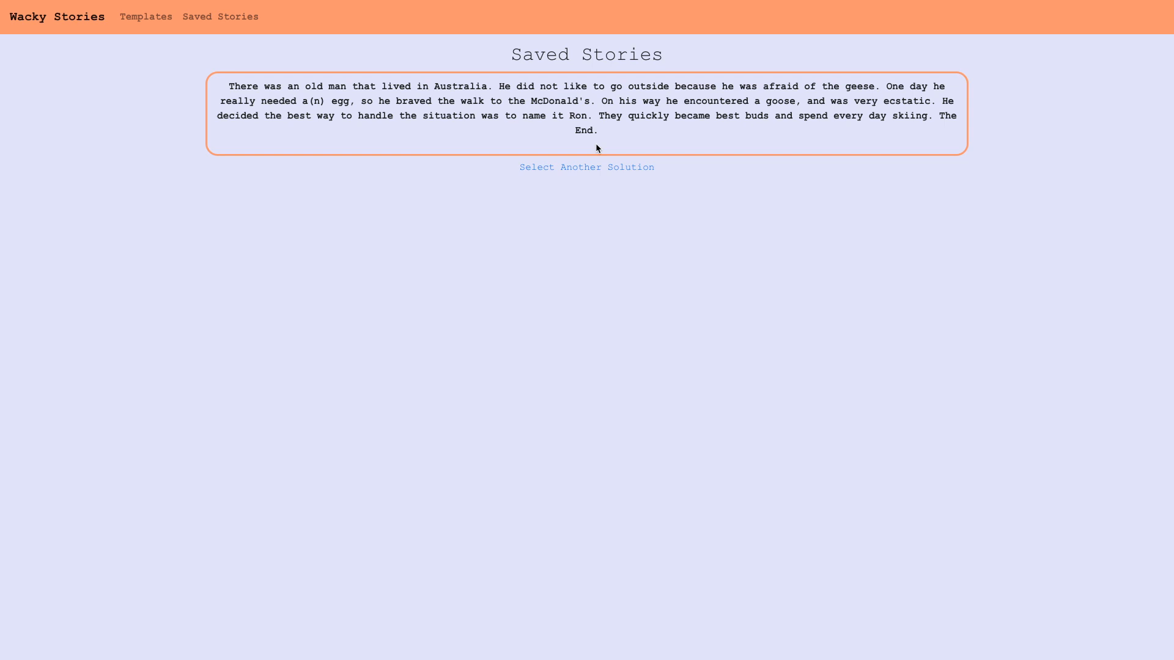
pyautogui.moveTo(356, 114)
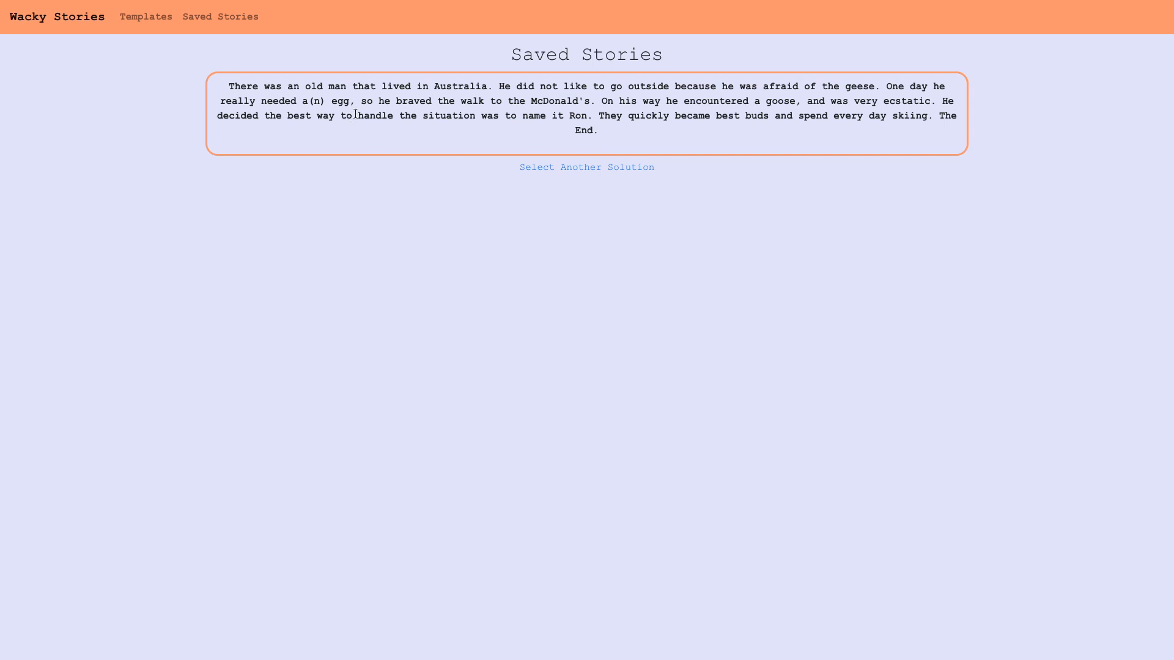